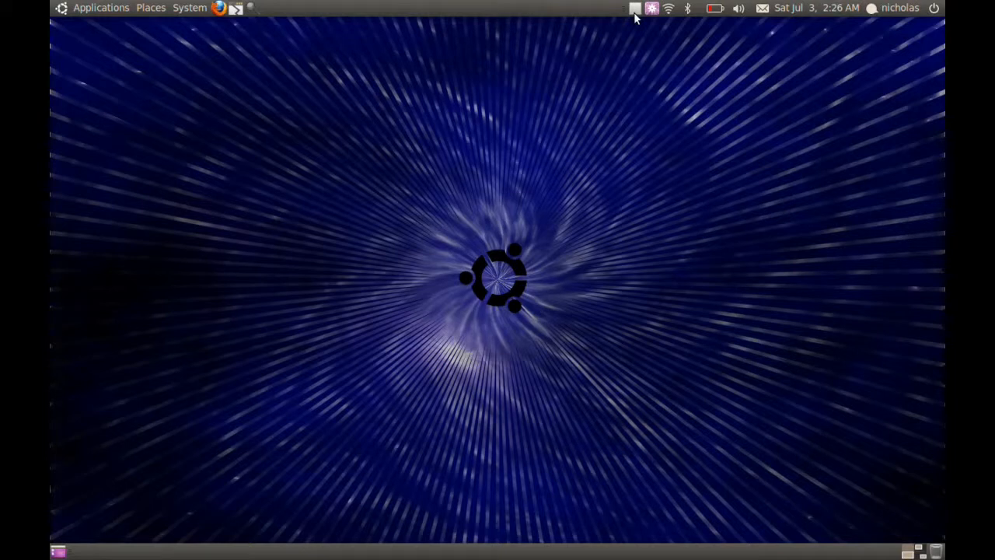
{"action": "mouse_move", "coordinate": [93, 9]}
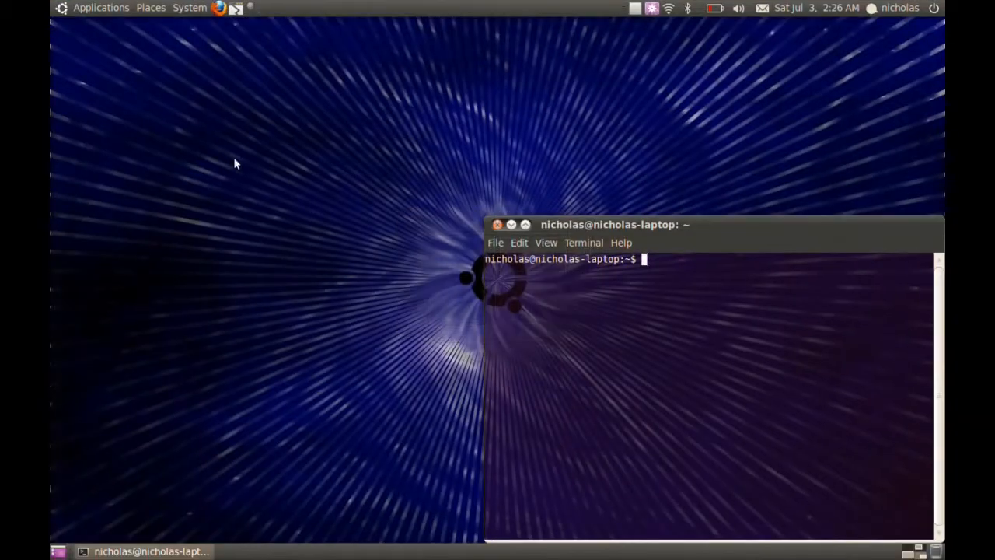
Run sudo apt-get install mencoder, which reports mencoder is already the newest version.
{"action": "type", "text": "sudo ap"}
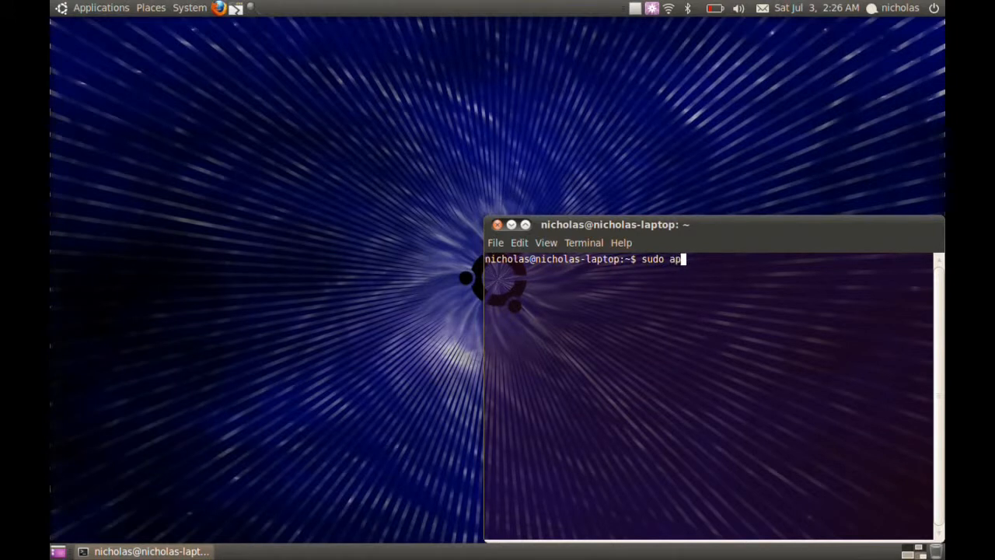
{"action": "type", "text": "t-get ins"}
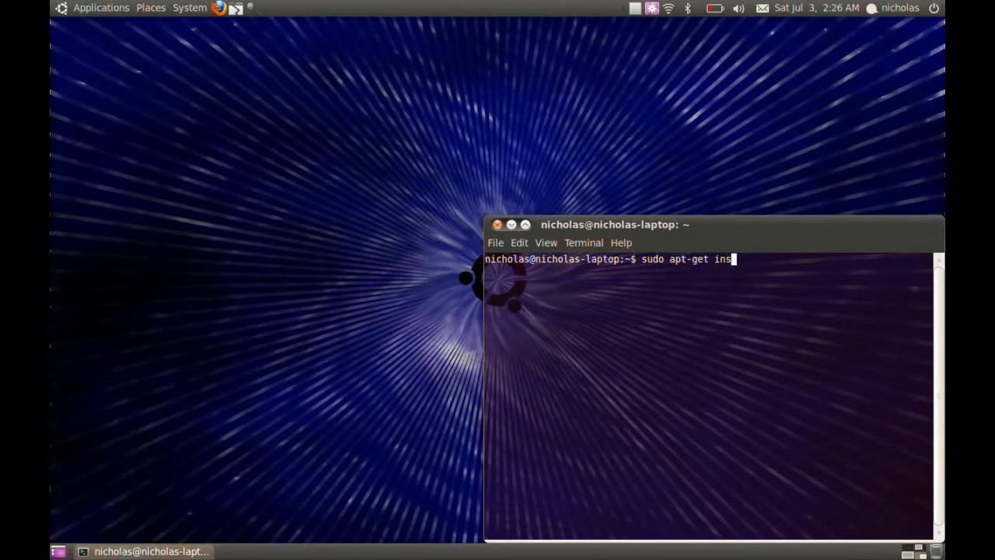
{"action": "type", "text": "ta"}
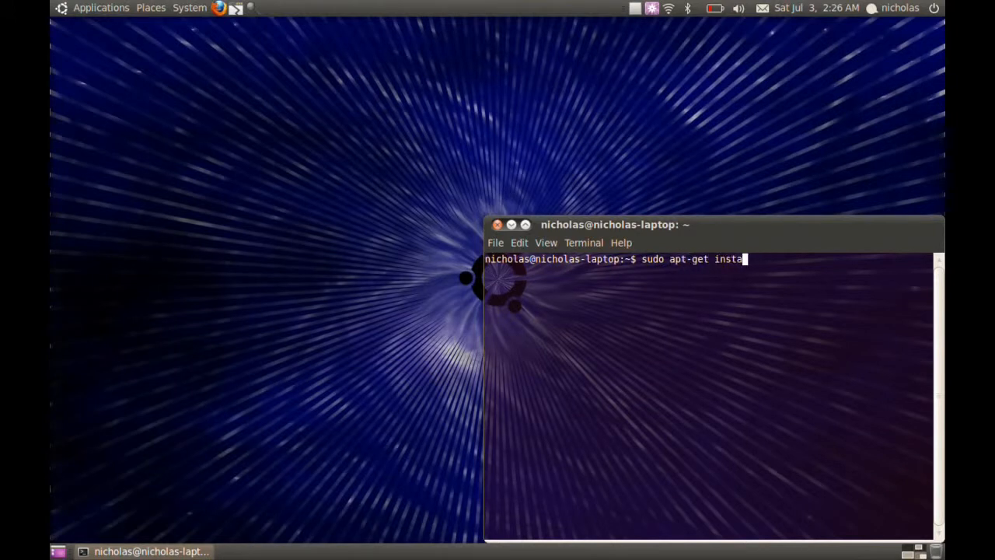
{"action": "type", "text": "ll mencoder"}
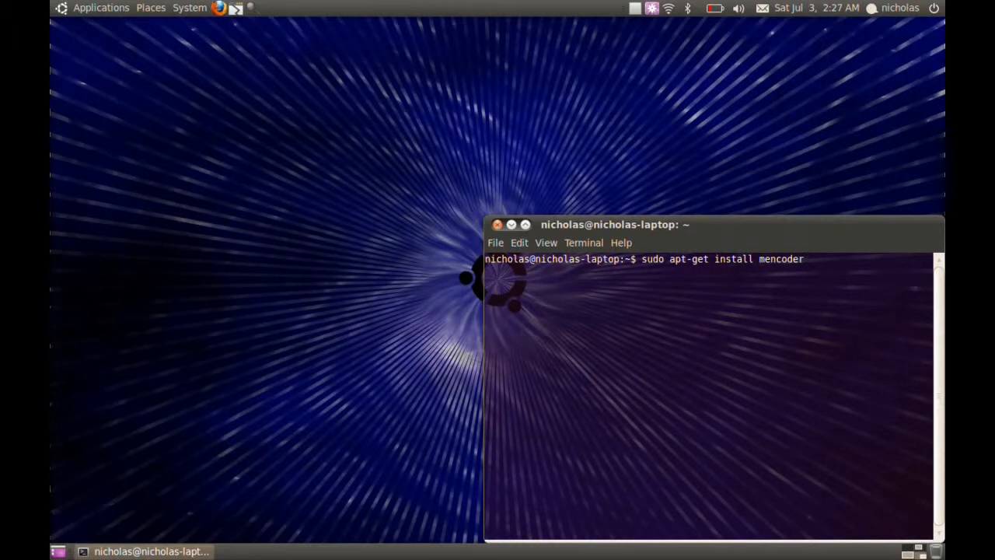
{"action": "key", "text": "Return"}
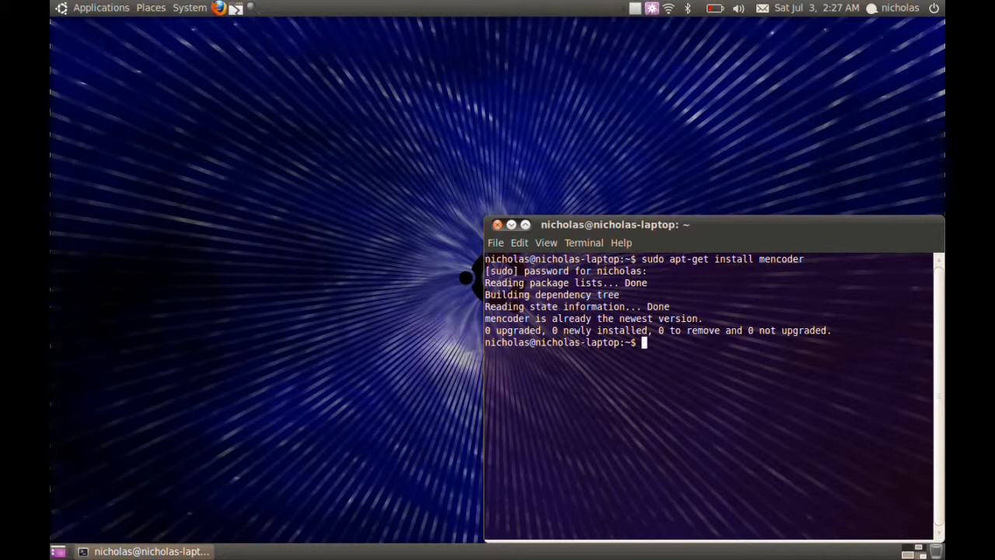
{"action": "mouse_move", "coordinate": [584, 215]}
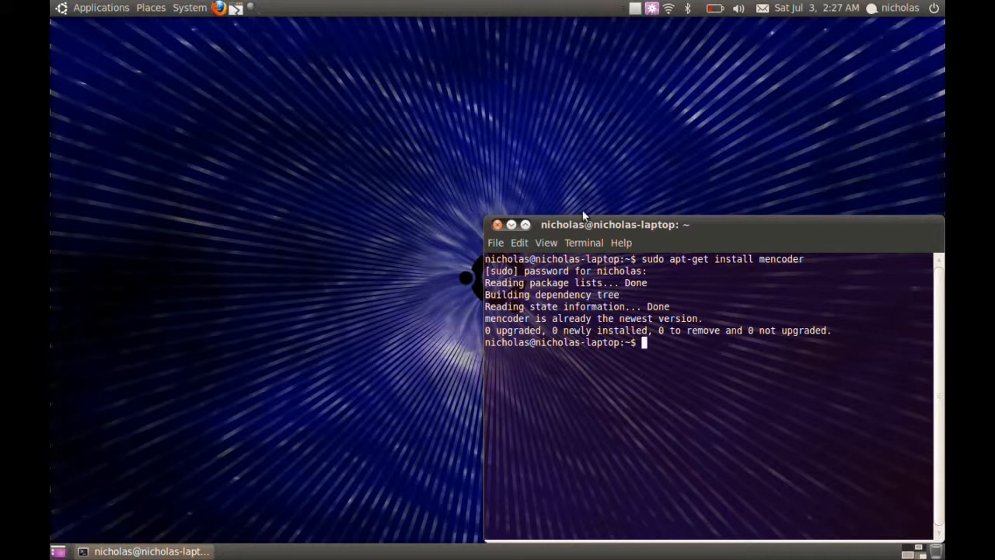
{"action": "mouse_move", "coordinate": [567, 174]}
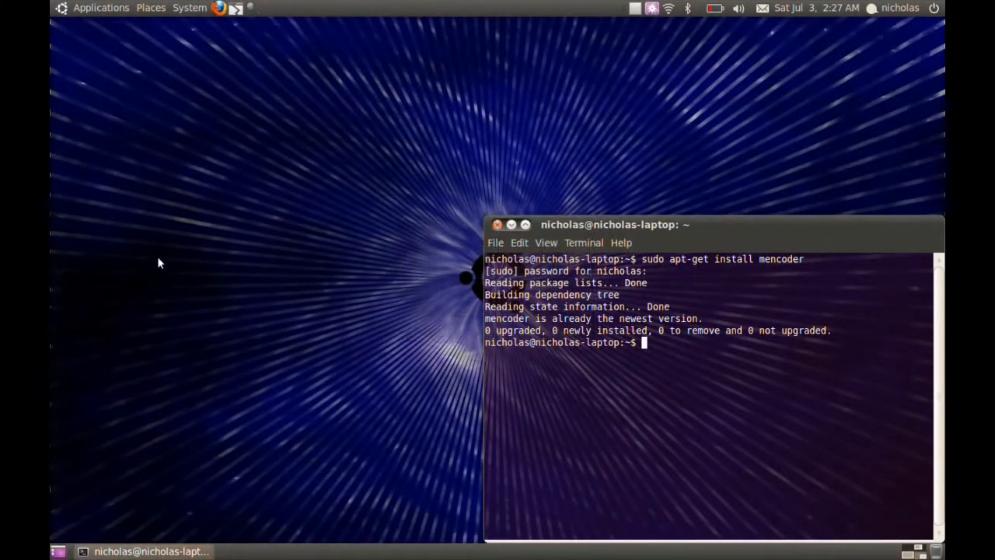
Paste the mencoder command converting out.ogv to output.avi and run it.
{"action": "right_click", "coordinate": [645, 346]}
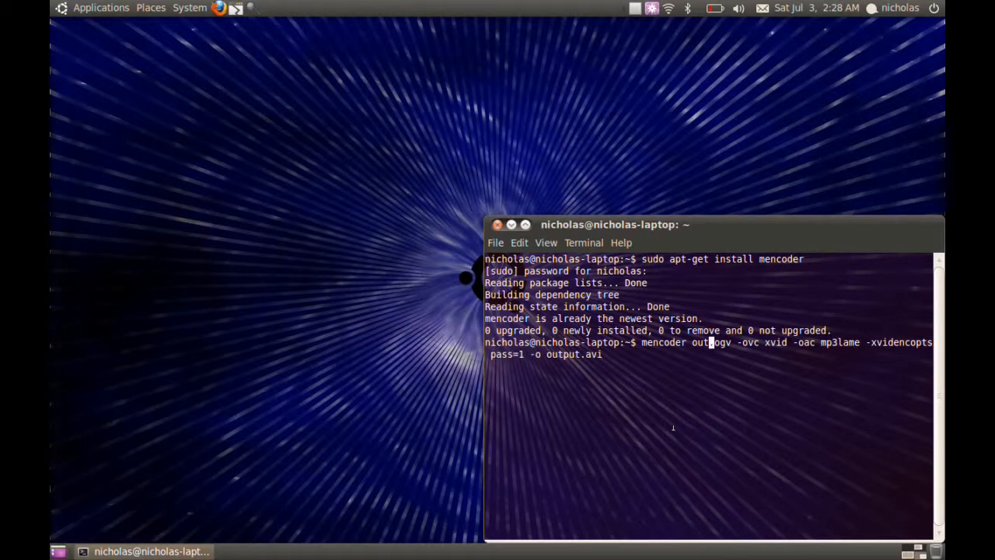
{"action": "key", "text": "Return"}
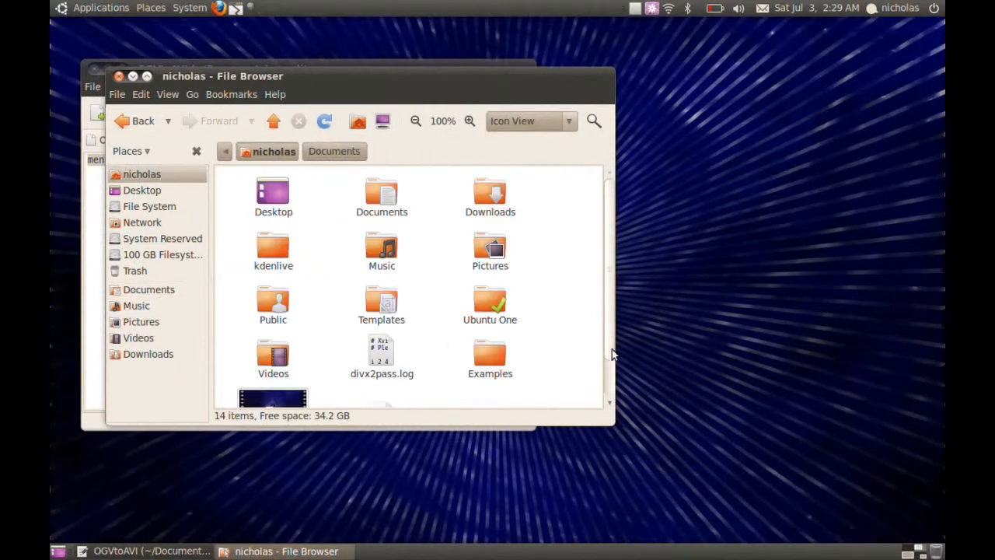
Open the converted output.avi (8.3 MB) from the home folder beside out.ogv.
{"action": "scroll", "scroll_direction": "down", "scroll_amount": 3}
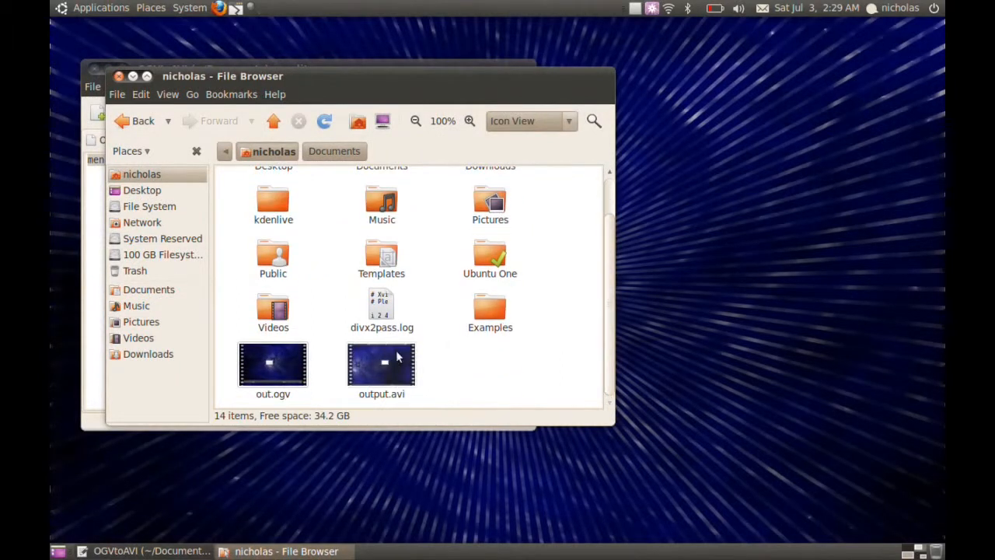
{"action": "left_click", "coordinate": [381, 363]}
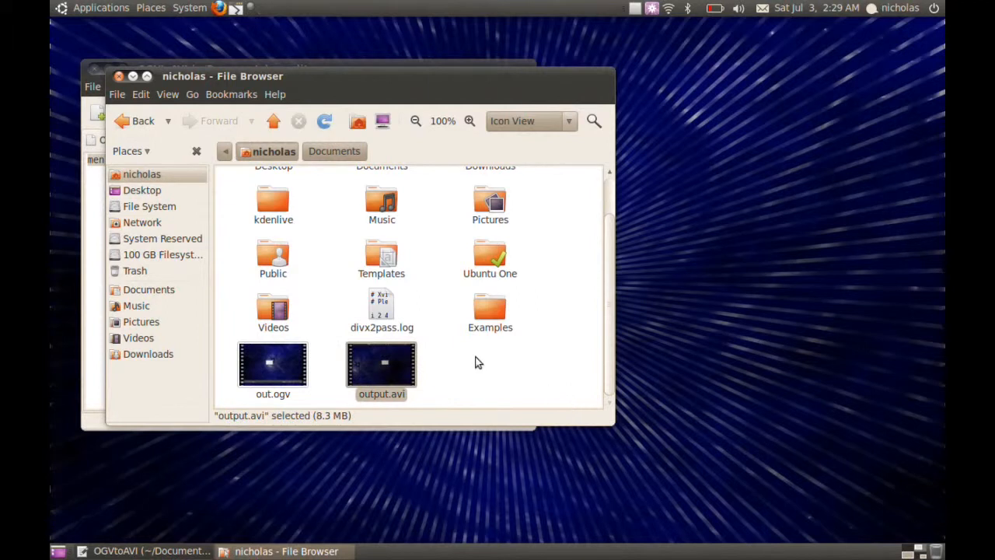
{"action": "mouse_move", "coordinate": [412, 362]}
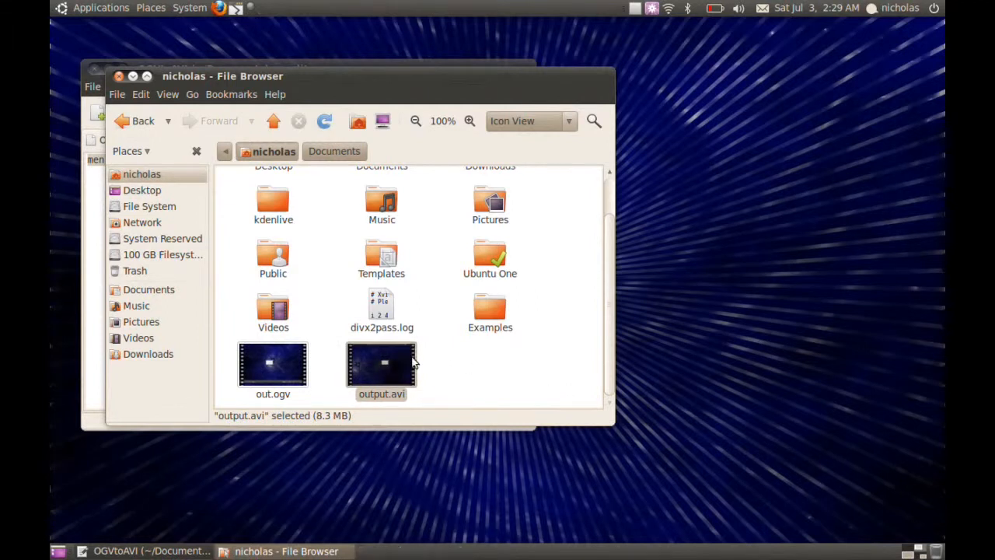
{"action": "double_click", "coordinate": [381, 364]}
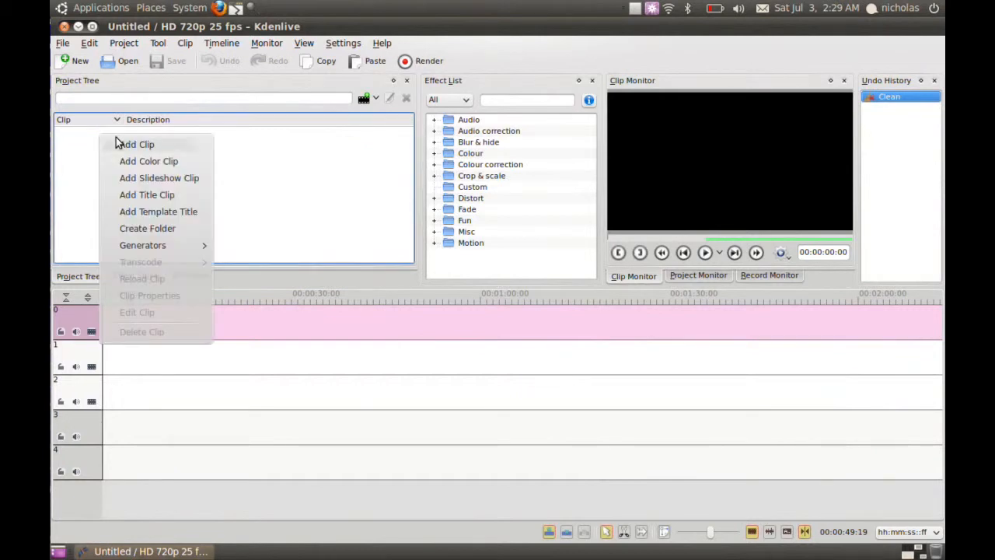
Add output.avi from its folder to the Kdenlive project as a clip.
{"action": "left_click", "coordinate": [136, 144]}
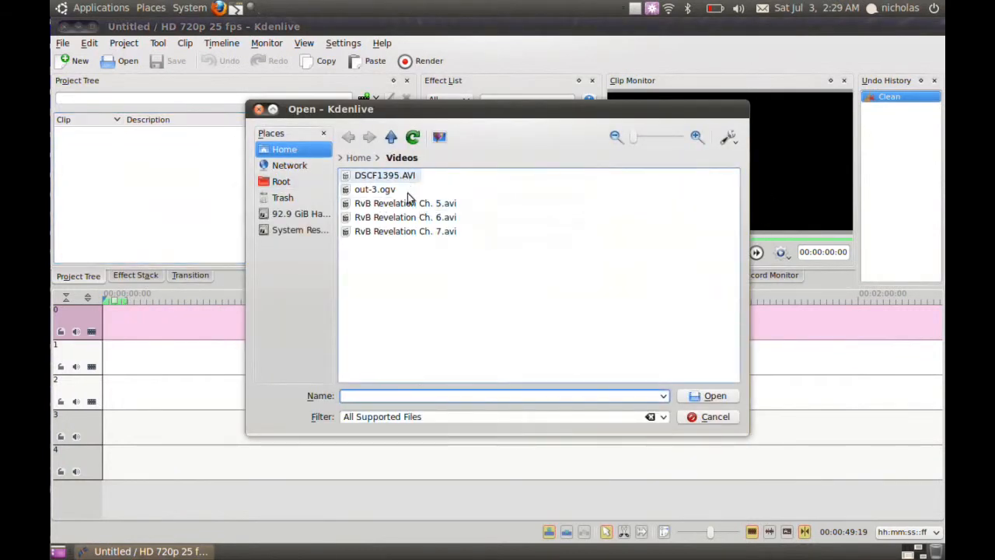
{"action": "left_click", "coordinate": [358, 157]}
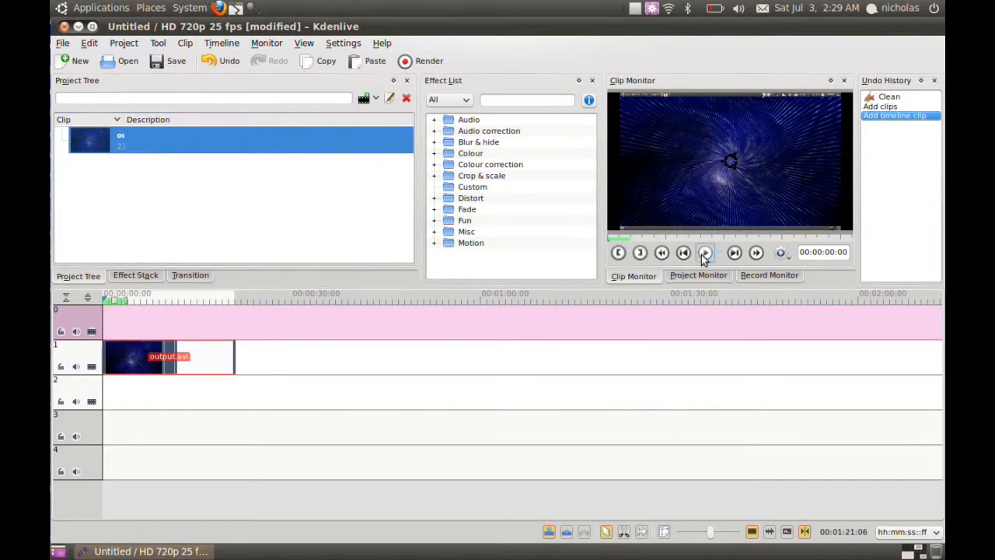
Play the output.avi clip in the Clip Monitor, then close Kdenlive.
{"action": "left_click", "coordinate": [704, 251]}
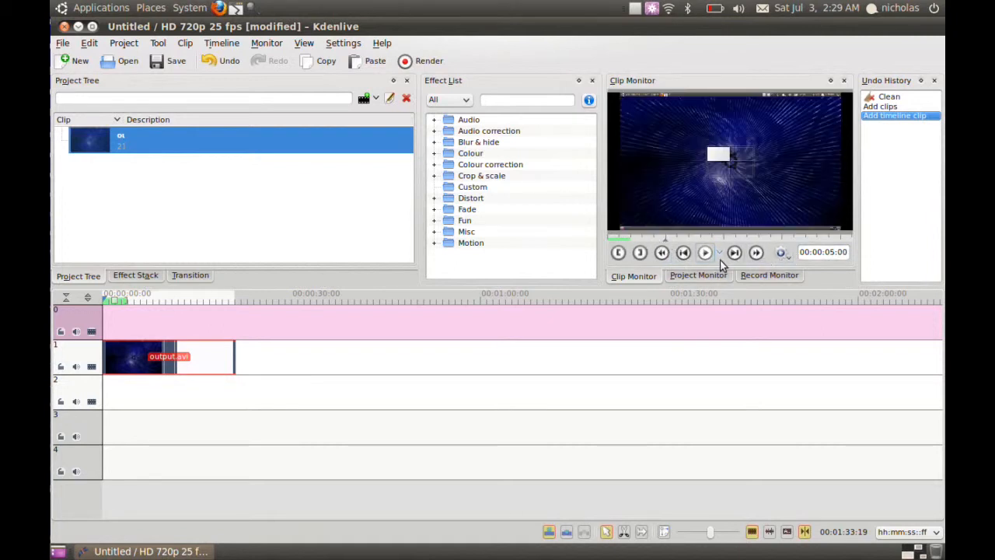
{"action": "left_click", "coordinate": [703, 251]}
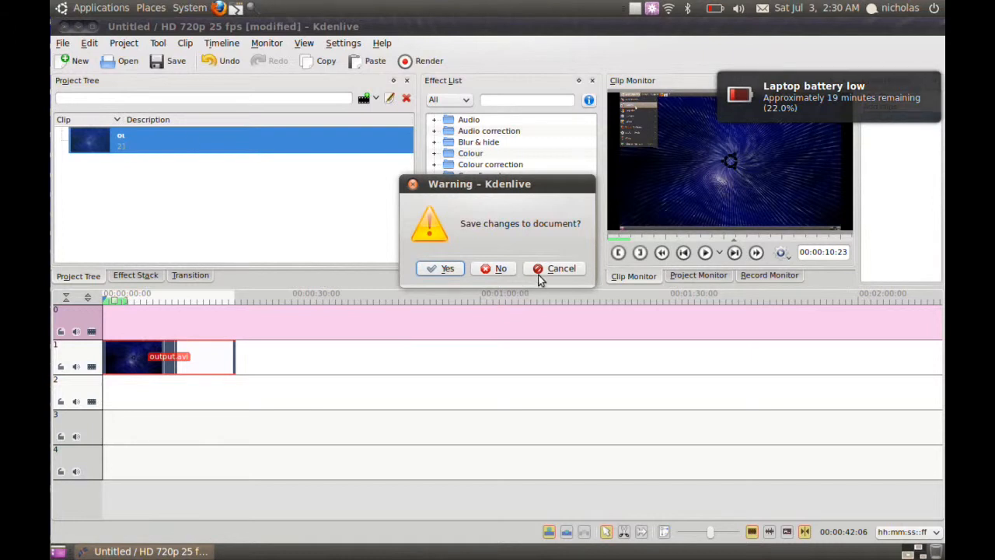
Decline saving changes to the document so Kdenlive closes.
{"action": "left_click", "coordinate": [500, 267]}
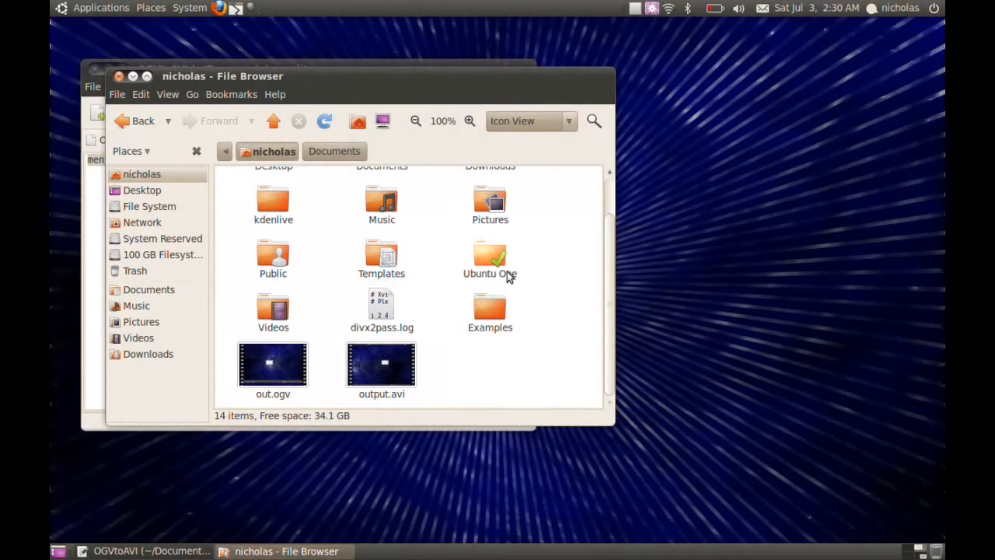
{"action": "mouse_move", "coordinate": [141, 94]}
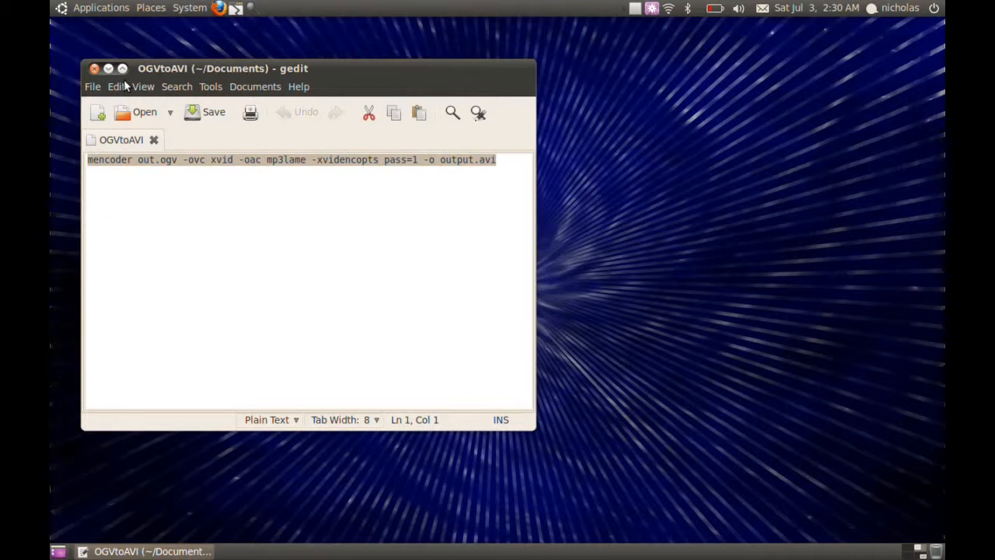
{"action": "mouse_move", "coordinate": [310, 208]}
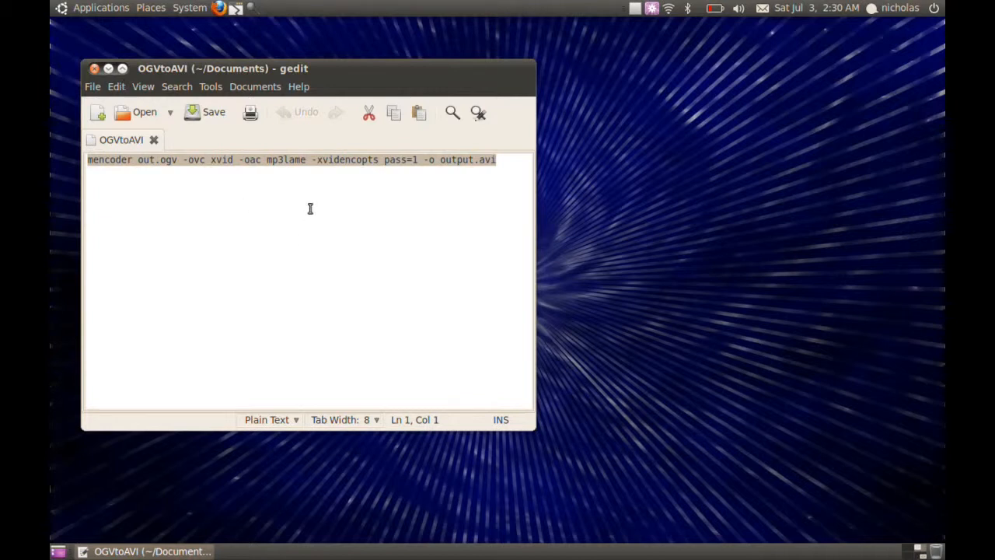